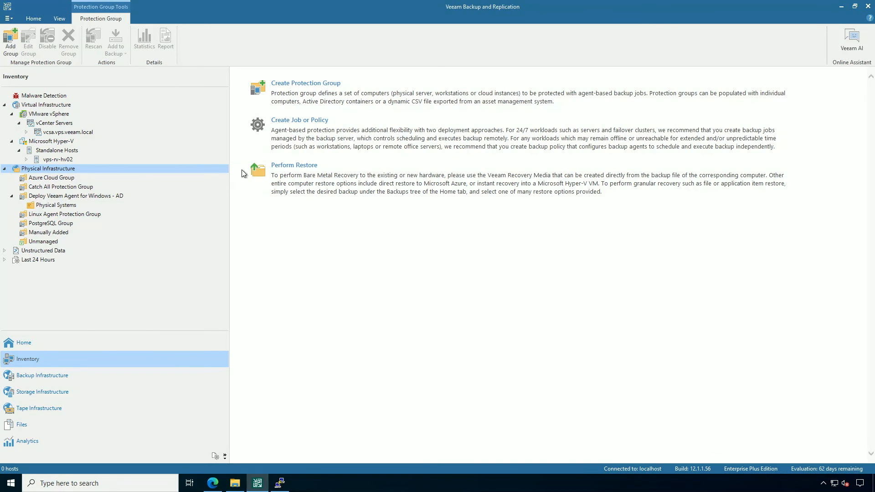
mouse_move(367, 114)
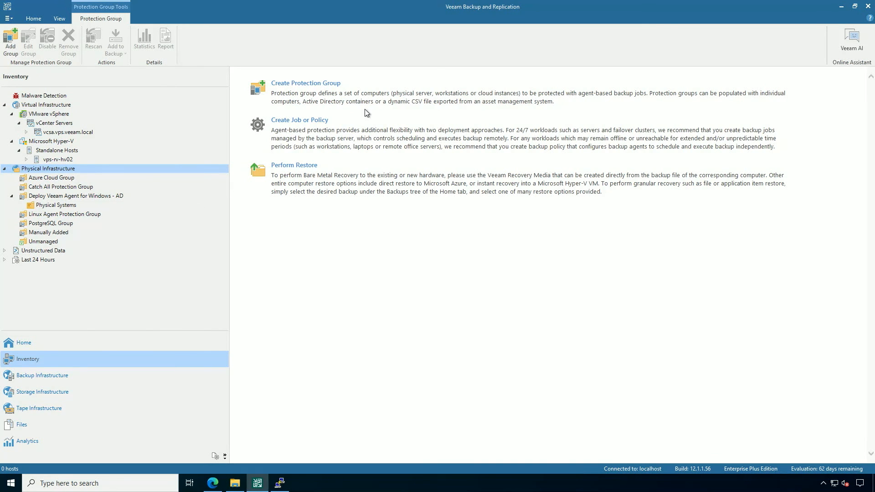
mouse_move(313, 99)
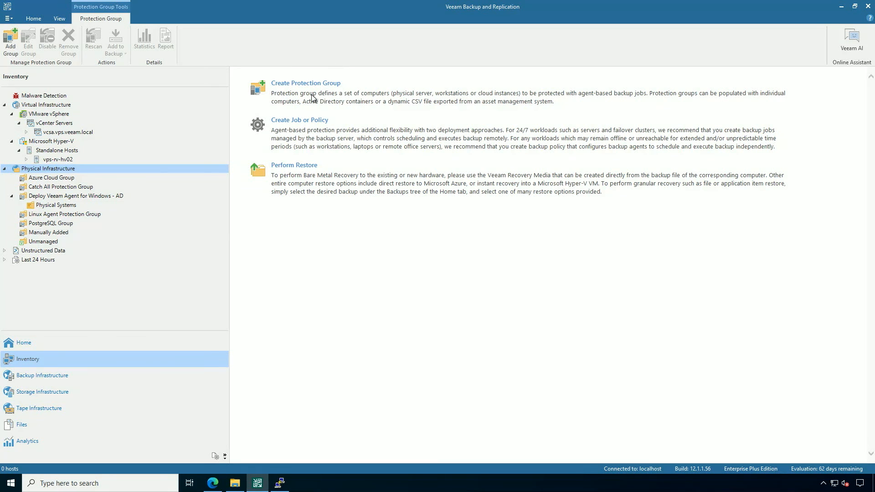
mouse_move(306, 137)
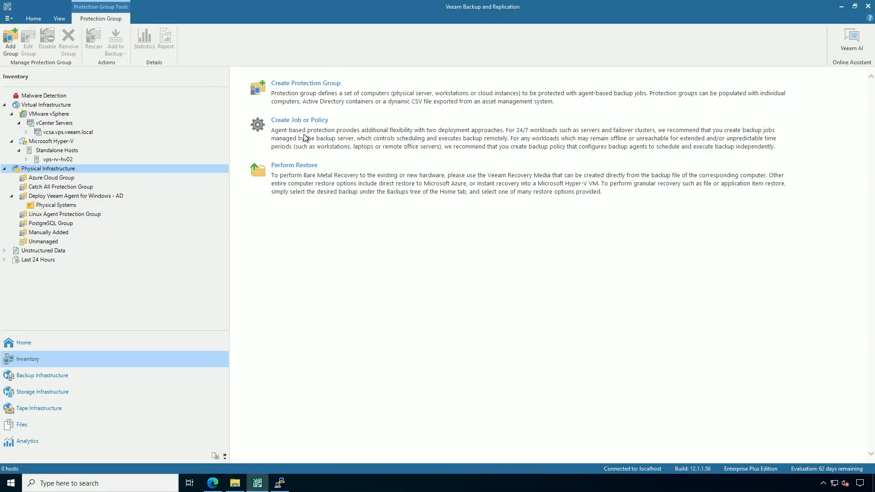
mouse_move(296, 186)
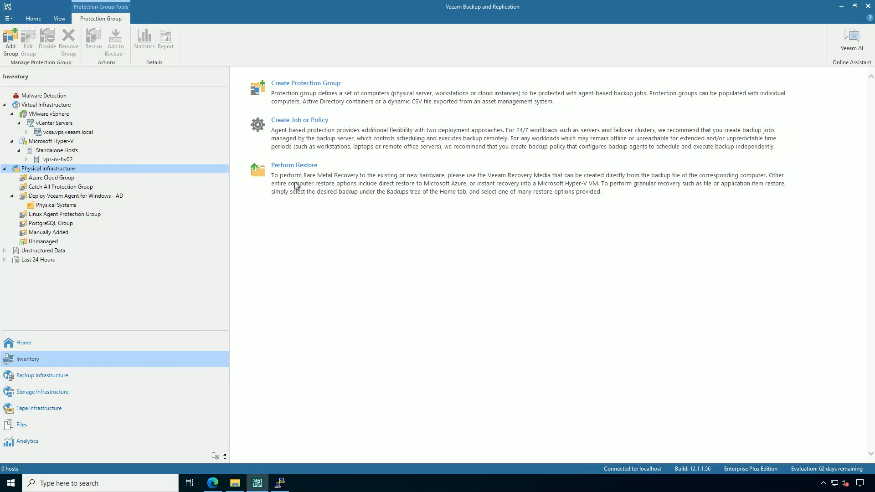
Launch the New Protection Group wizard from the Physical Infrastructure page.
left_click(305, 83)
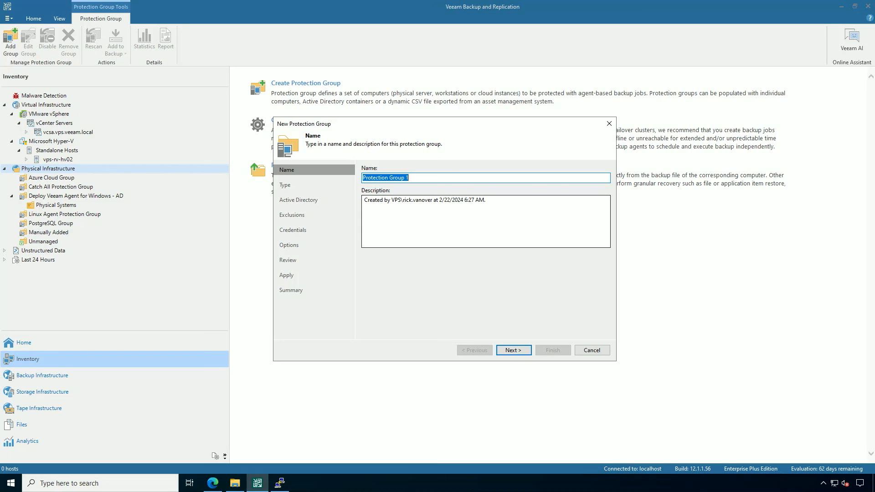
Review the protection group types: CSV file, pre-installed agents, and Cloud machines.
left_click(512, 350)
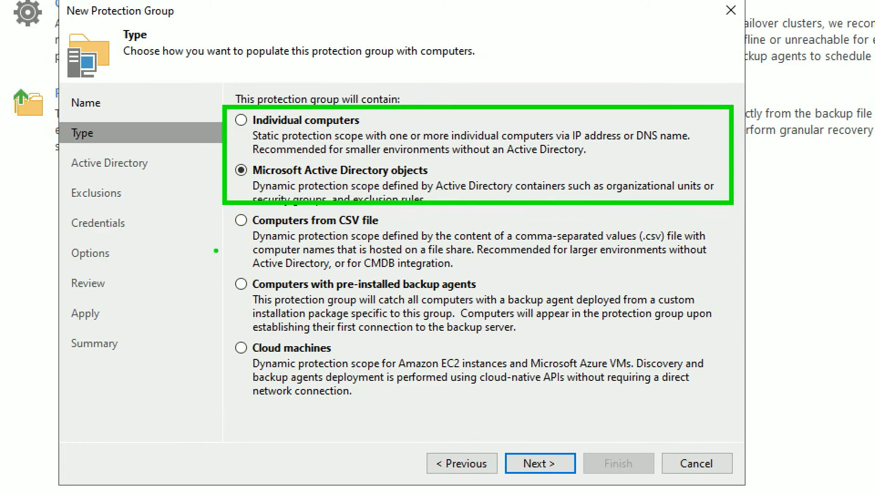
left_click(241, 220)
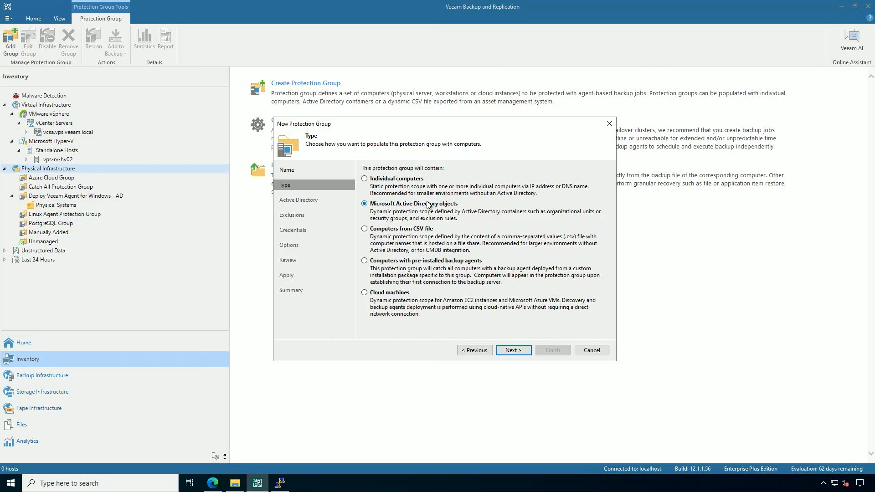
left_click(364, 229)
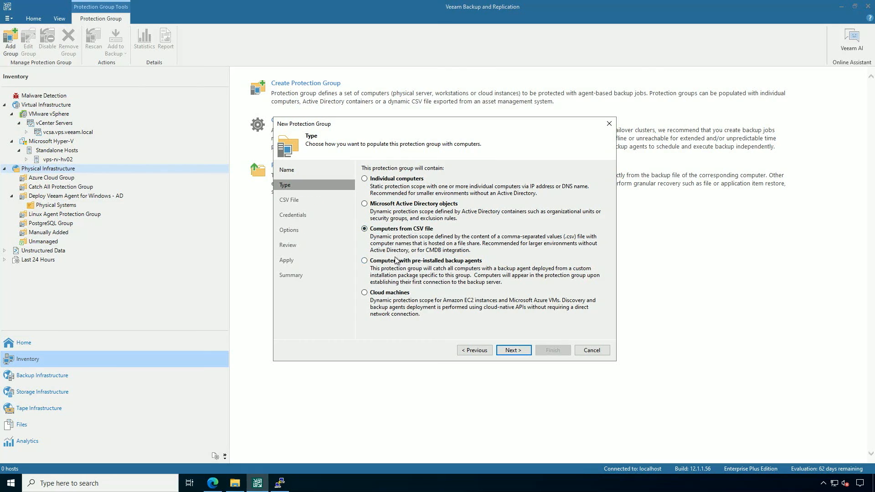
left_click(364, 261)
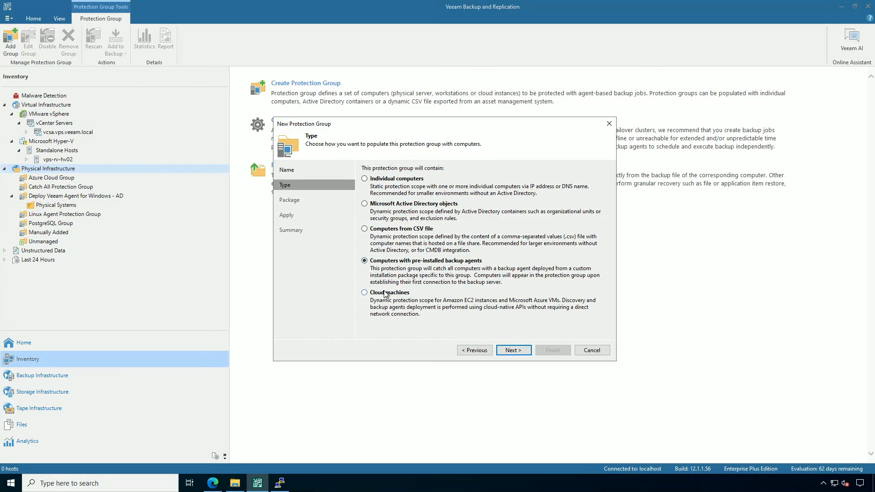
left_click(365, 293)
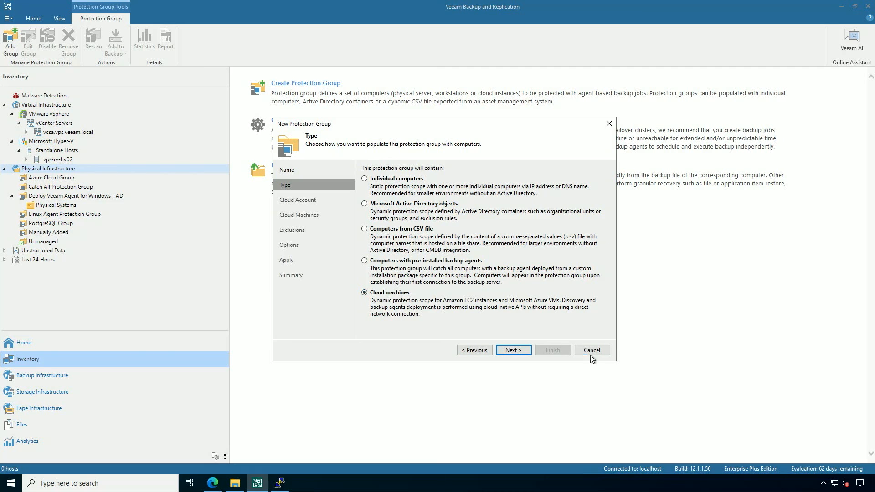
Cancel the wizard without saving and show the Deploy Veeam Agent for Windows - AD group.
left_click(591, 350)
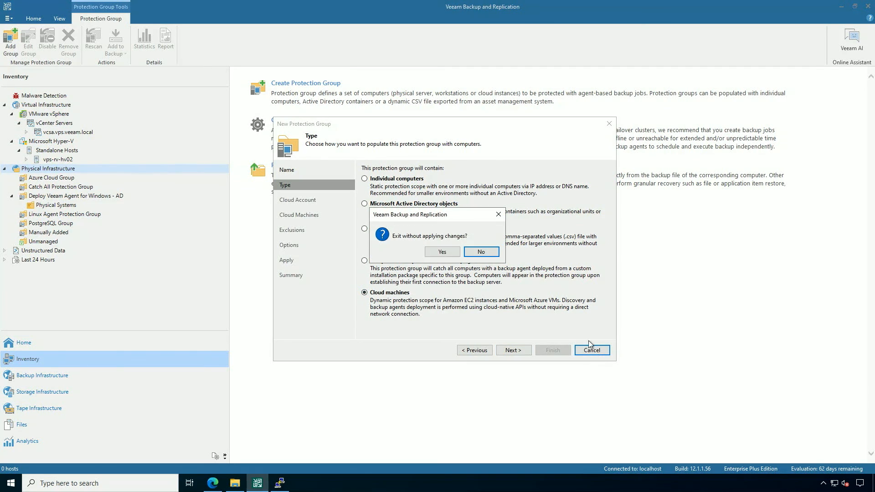
left_click(441, 251)
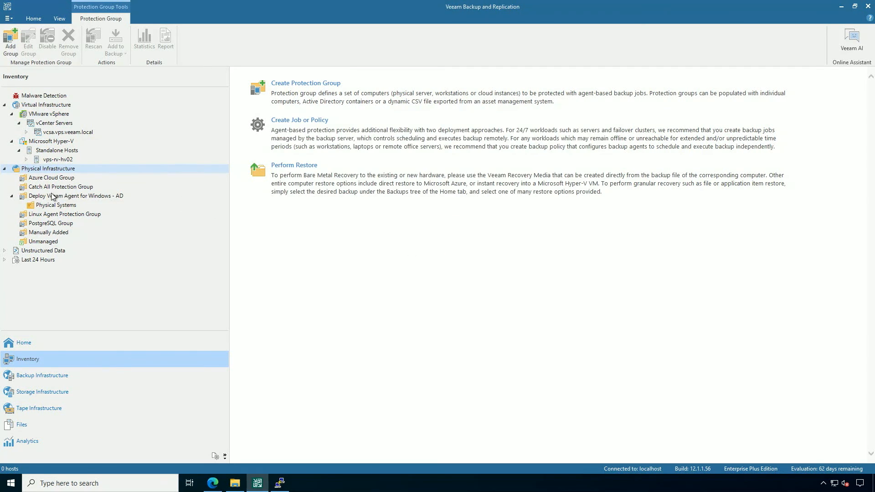
left_click(77, 196)
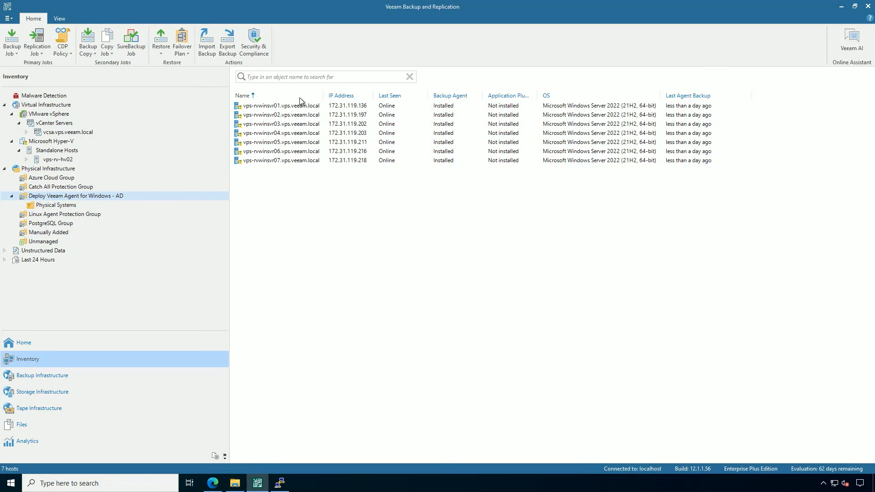
Review the first Windows server's details (agent 6.1.0.349, CT driver), then close them.
right_click(280, 105)
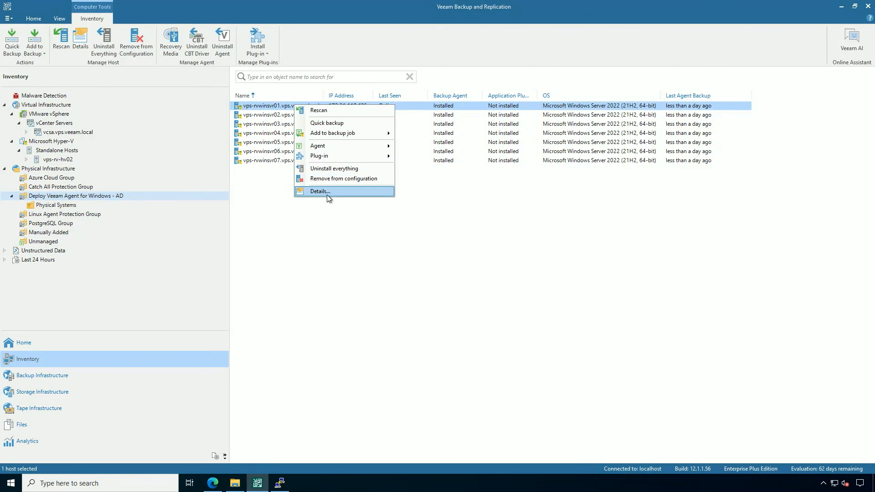
left_click(319, 191)
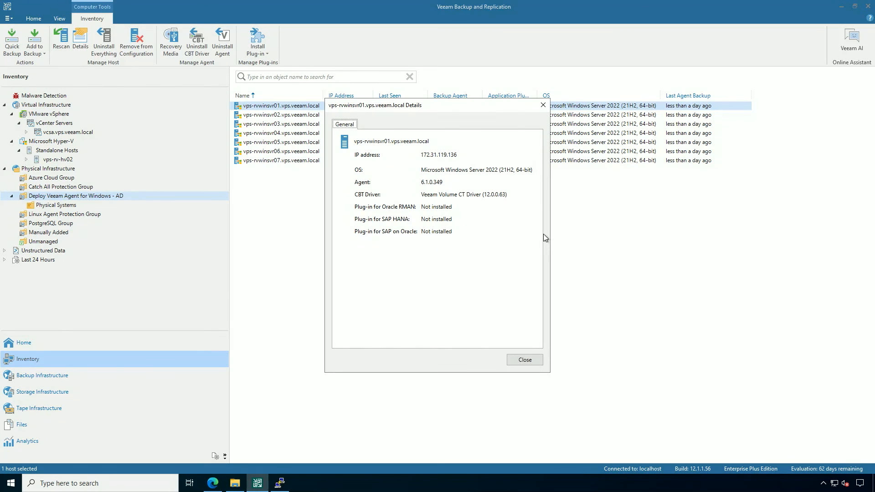
left_click(523, 360)
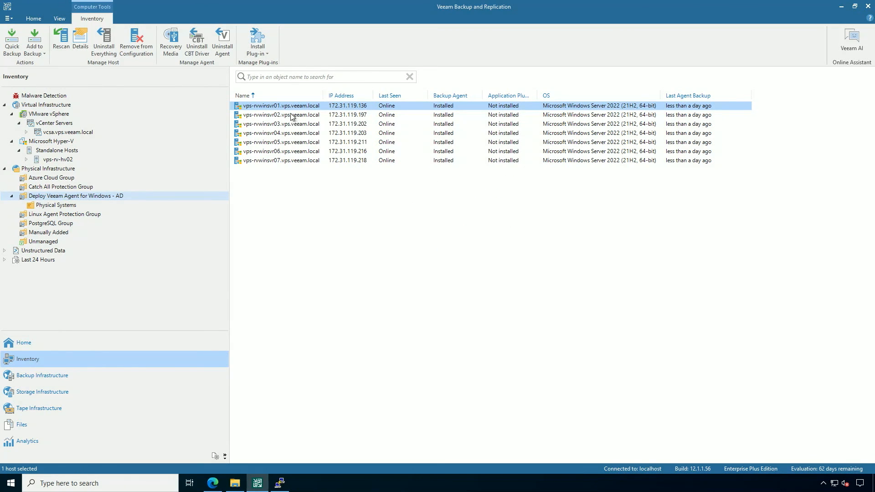
Queue a quick backup of vps-rvwinsvr02 and acknowledge the queued confirmation.
right_click(281, 115)
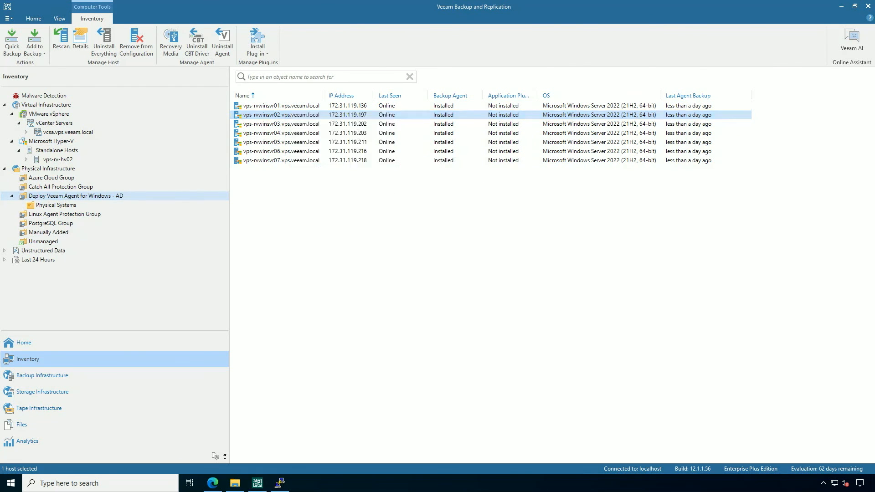
right_click(281, 115)
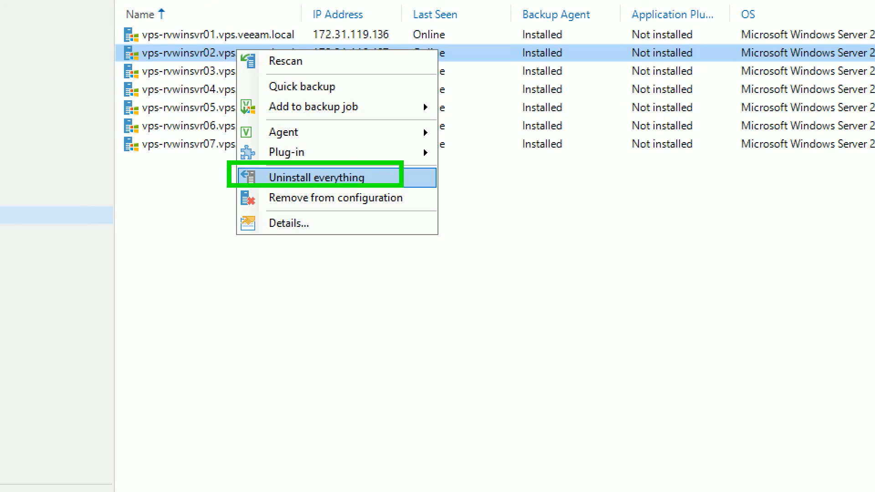
mouse_move(402, 197)
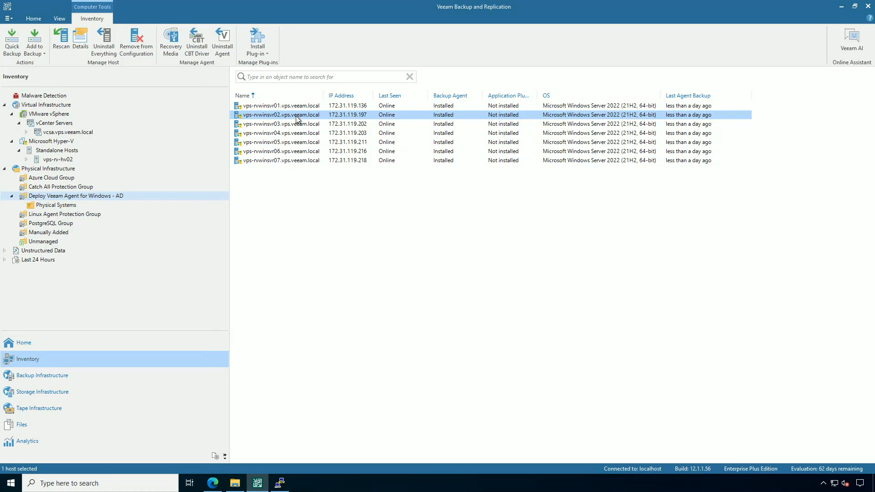
left_click(11, 40)
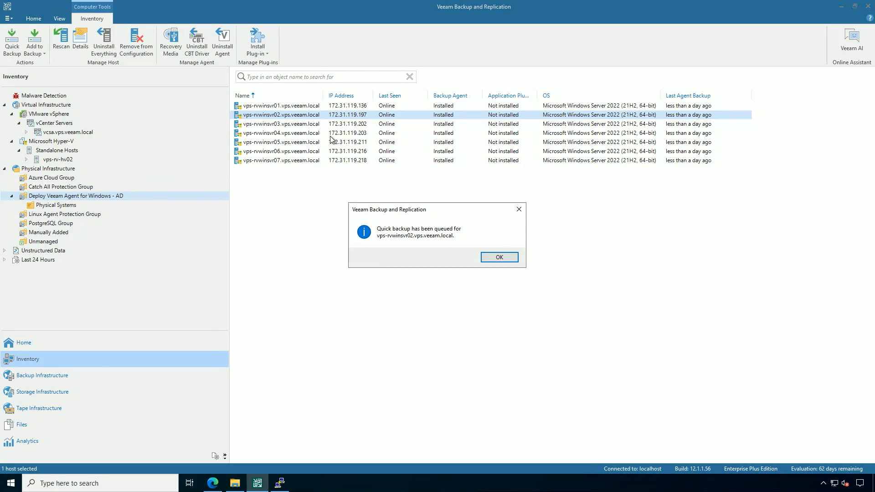
left_click(498, 257)
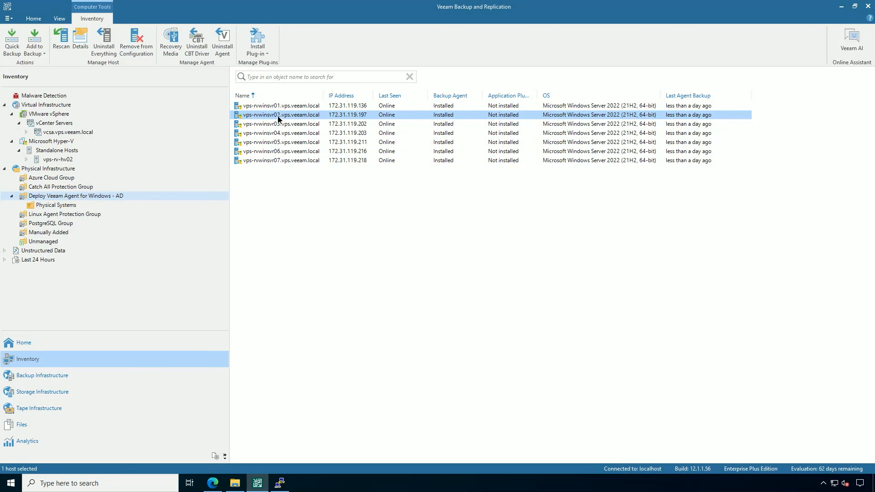
right_click(281, 114)
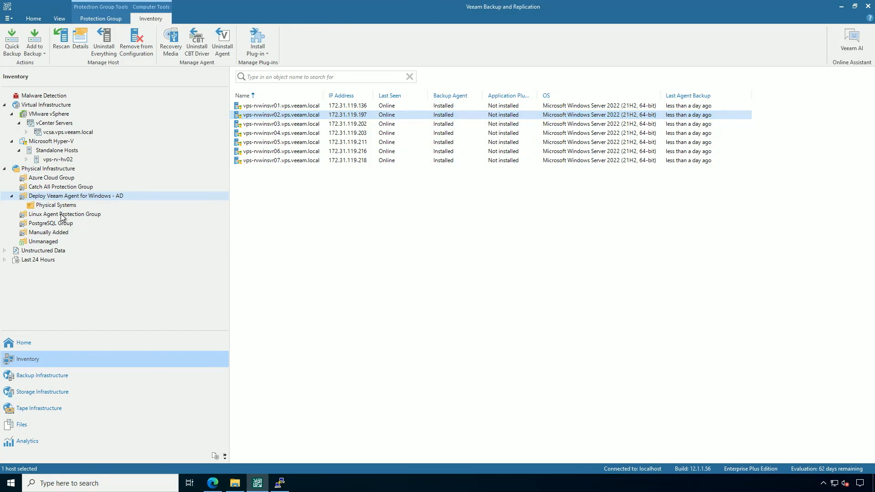
In Linux Agent Protection Group, queue a quick backup of vps-rvval03 and acknowledge it.
left_click(64, 214)
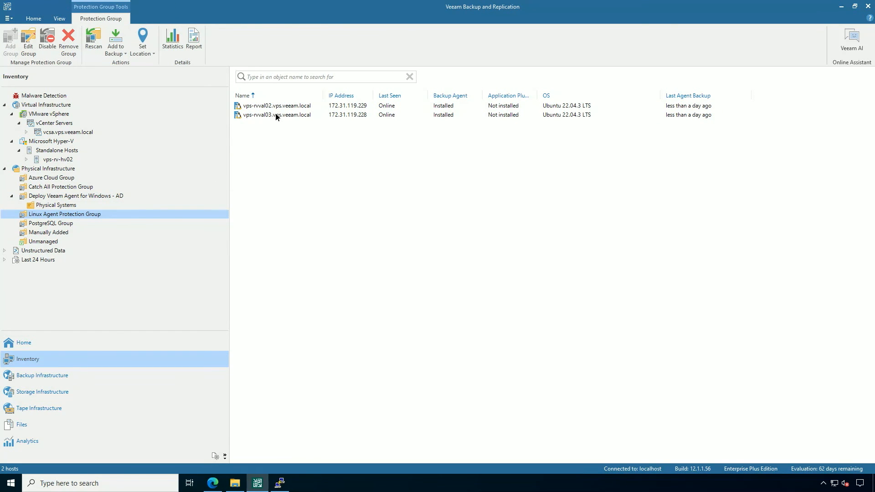
right_click(273, 115)
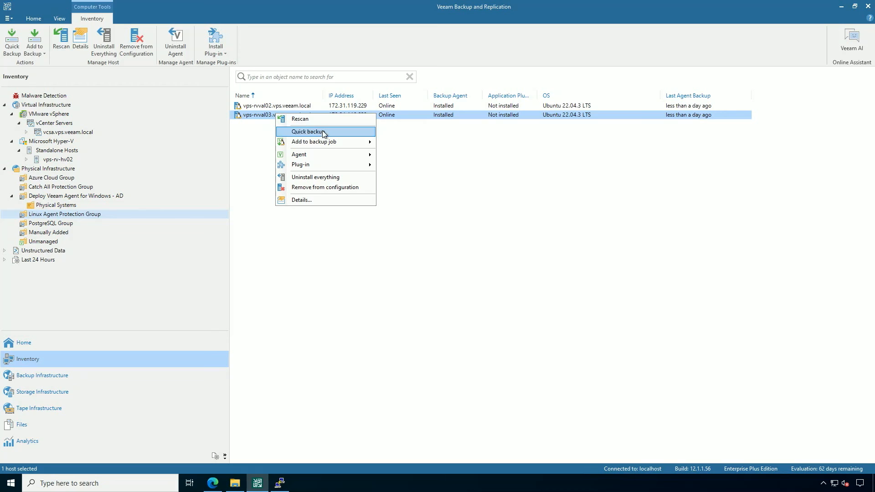
left_click(308, 131)
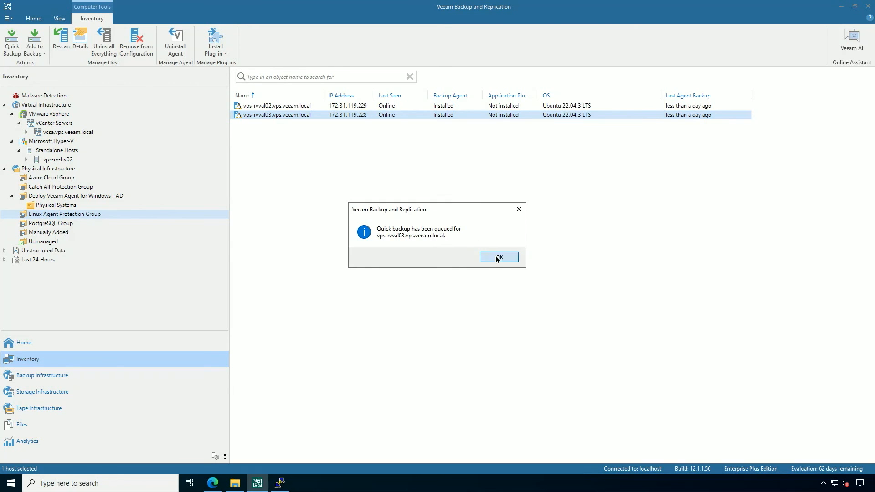
left_click(498, 257)
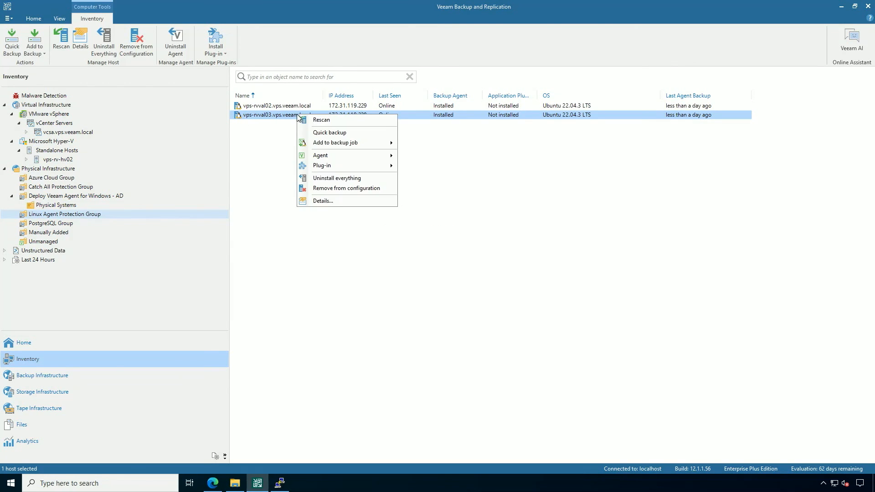
Review vps-rvval03's details (agent 6.1.0.1498, Ubuntu) and browse its Agent and Plug-in actions.
left_click(322, 201)
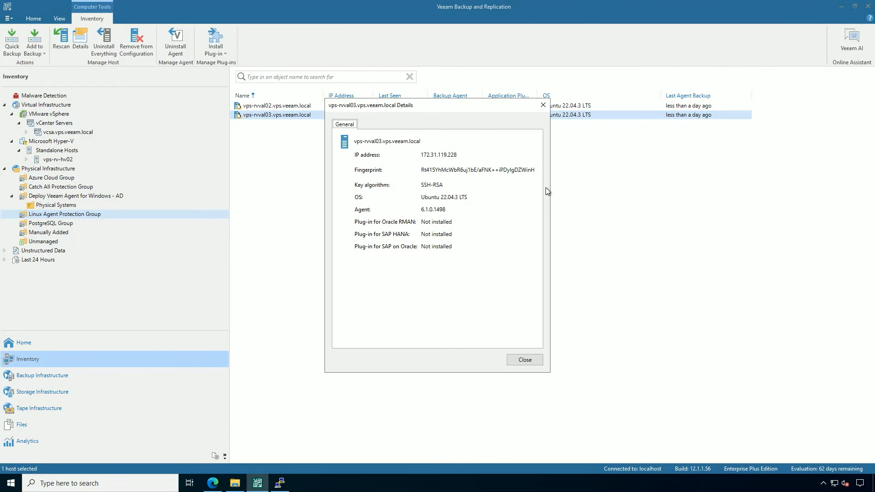
left_click(524, 359)
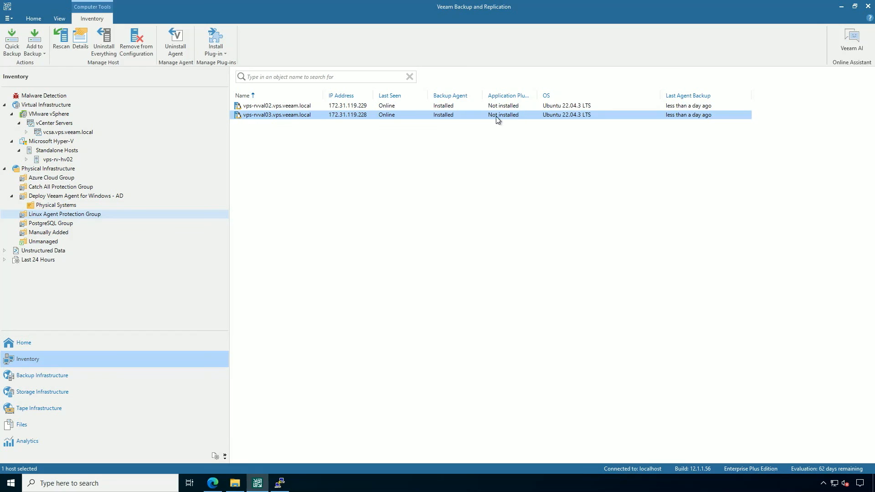
right_click(276, 115)
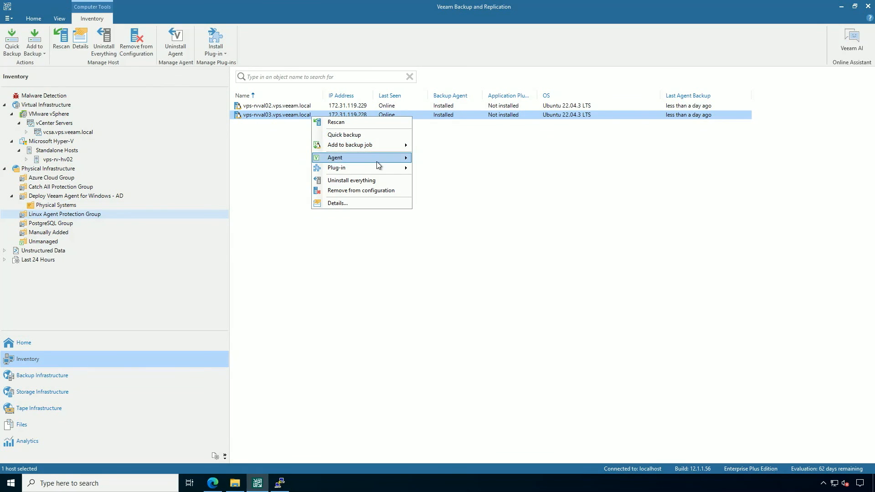
mouse_move(335, 169)
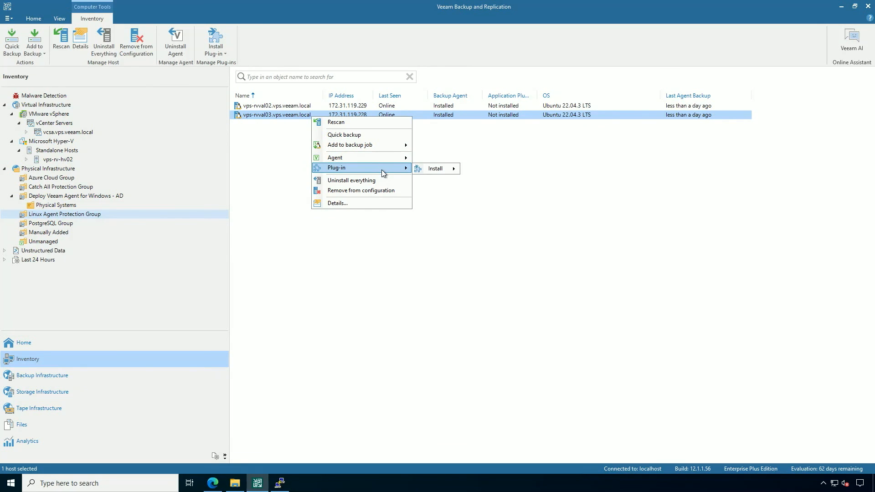
mouse_move(435, 168)
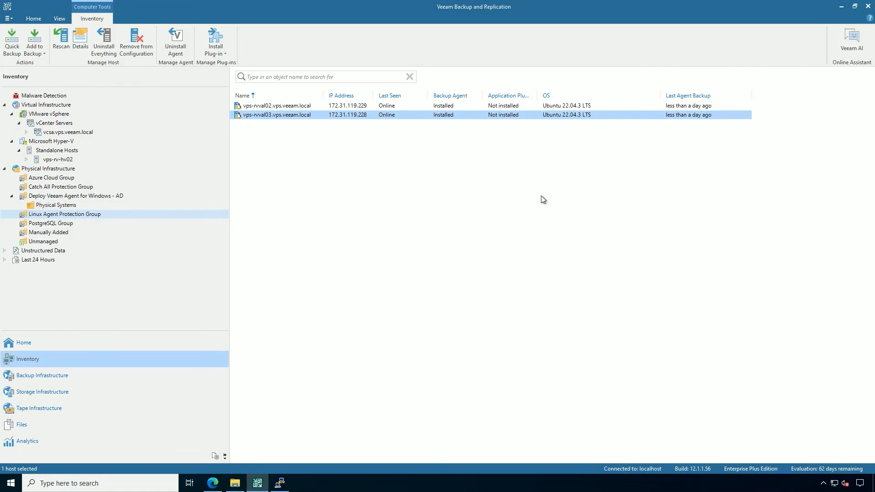
In the Unmanaged group, view vps-rvaw01's details (agent 6.1.0.349, OS unknown), then close them.
left_click(43, 241)
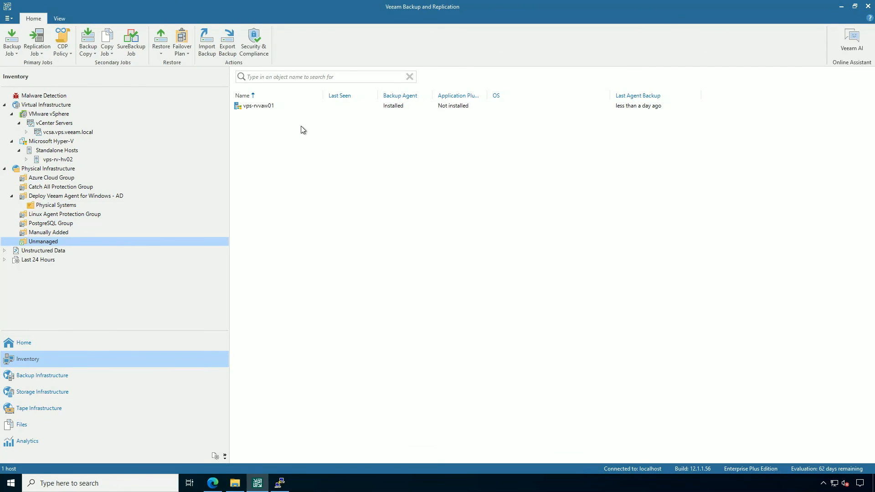
mouse_move(266, 115)
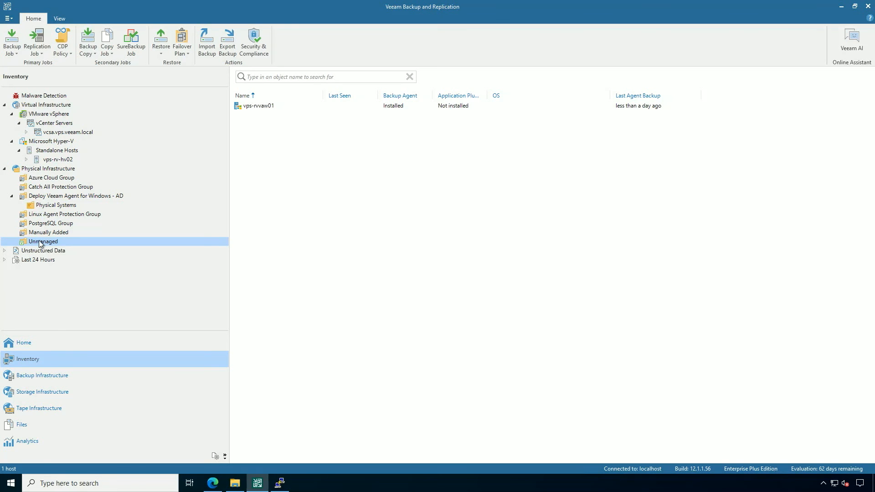
left_click(258, 105)
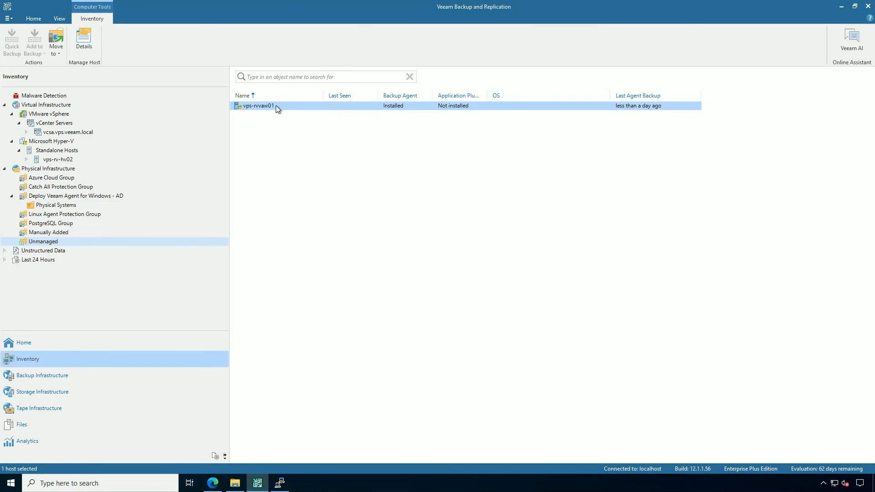
left_click(84, 40)
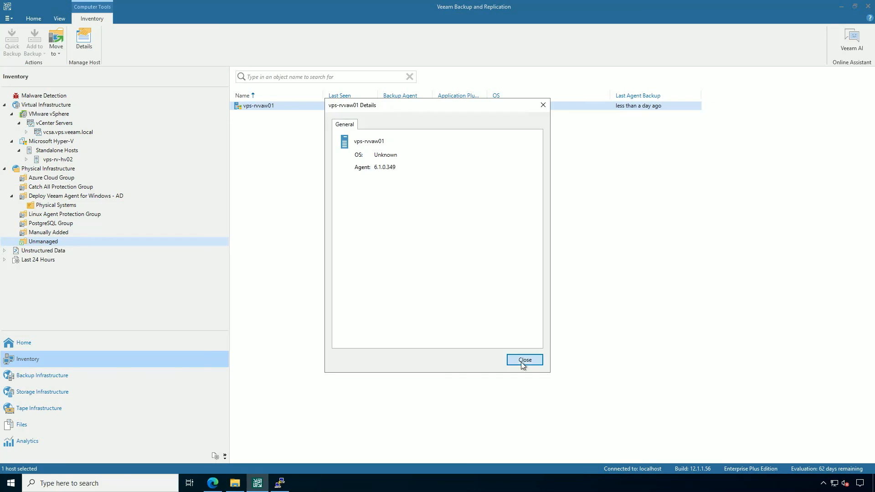
left_click(524, 360)
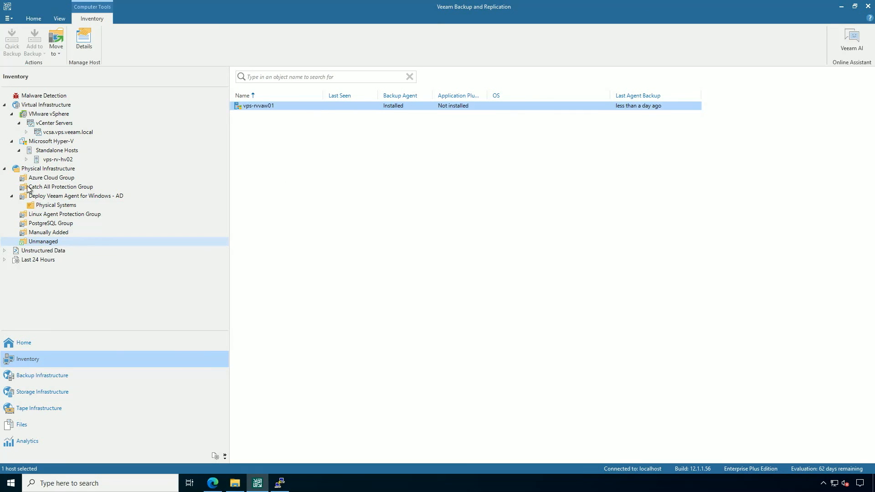